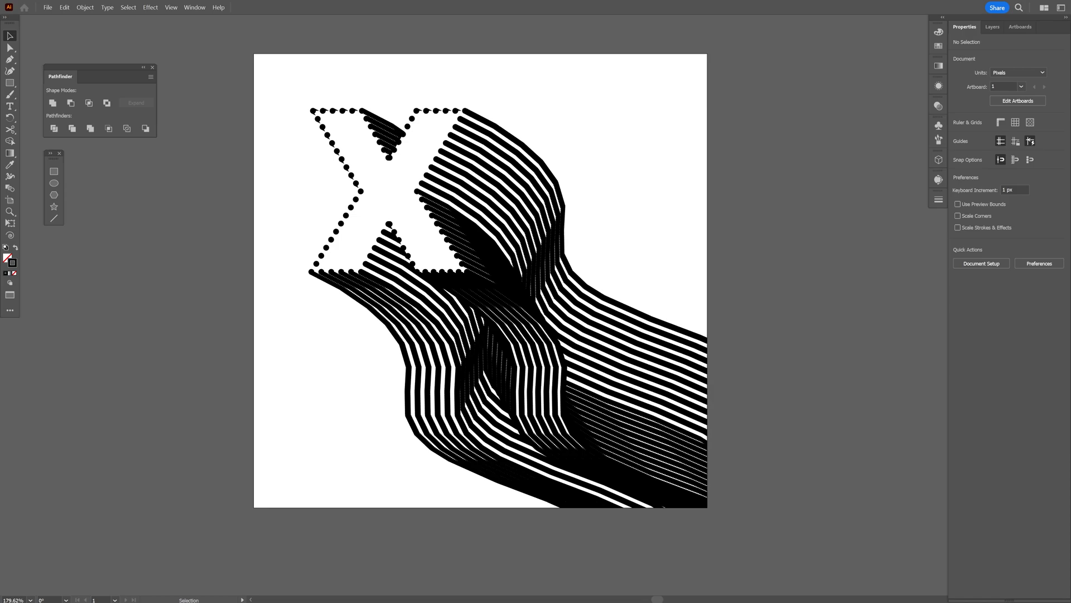
- Undo the artwork back to the solid black Inter Black 'X' text object
click(10, 107)
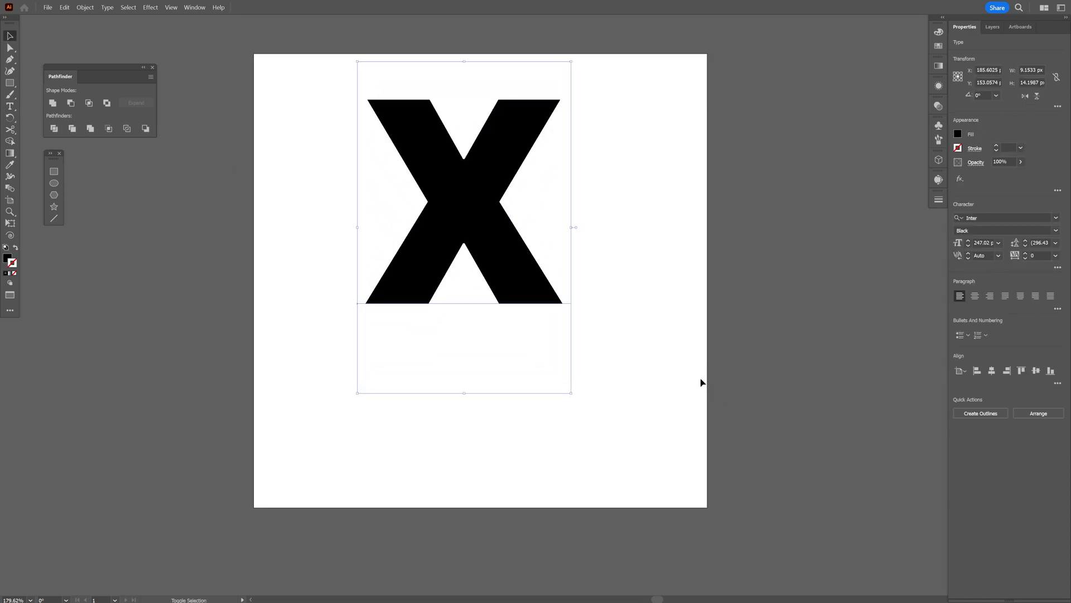
- Outline the X with a 4 pt black round-cap dashed stroke and a white fill
click(979, 412)
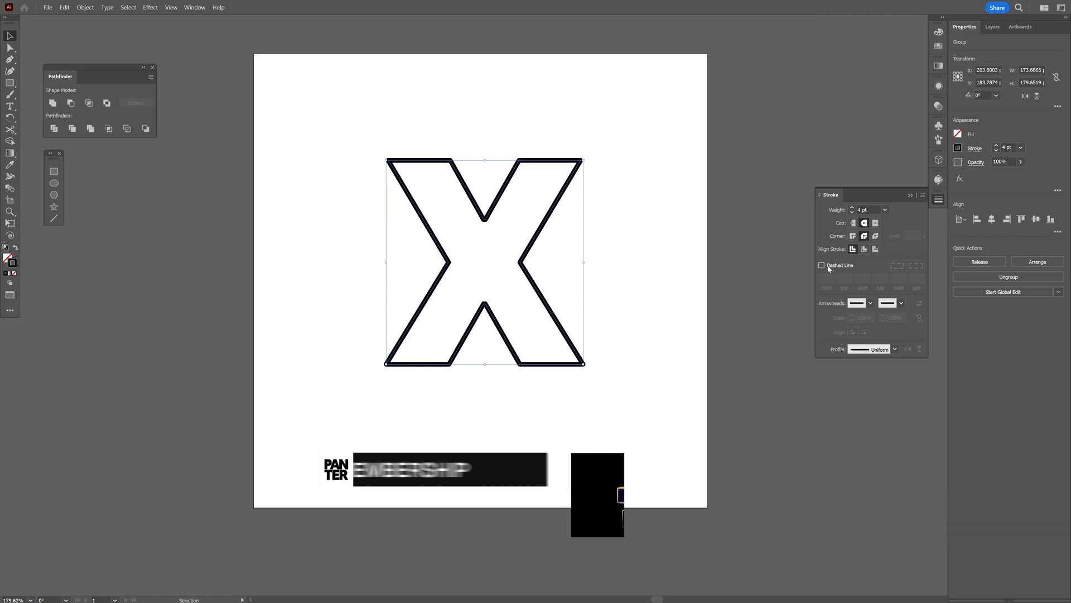
click(822, 266)
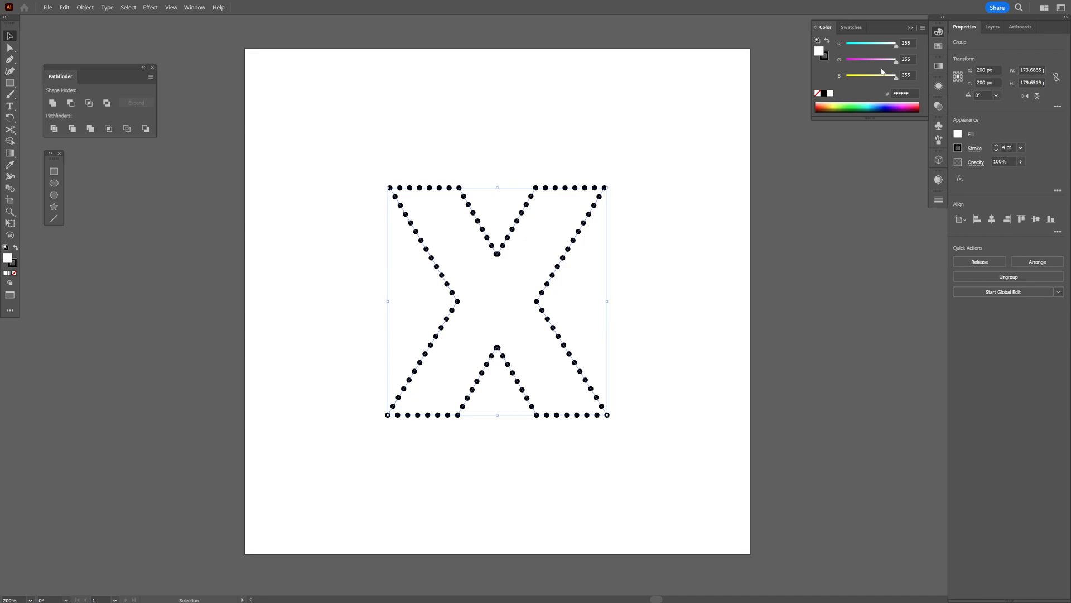
click(938, 140)
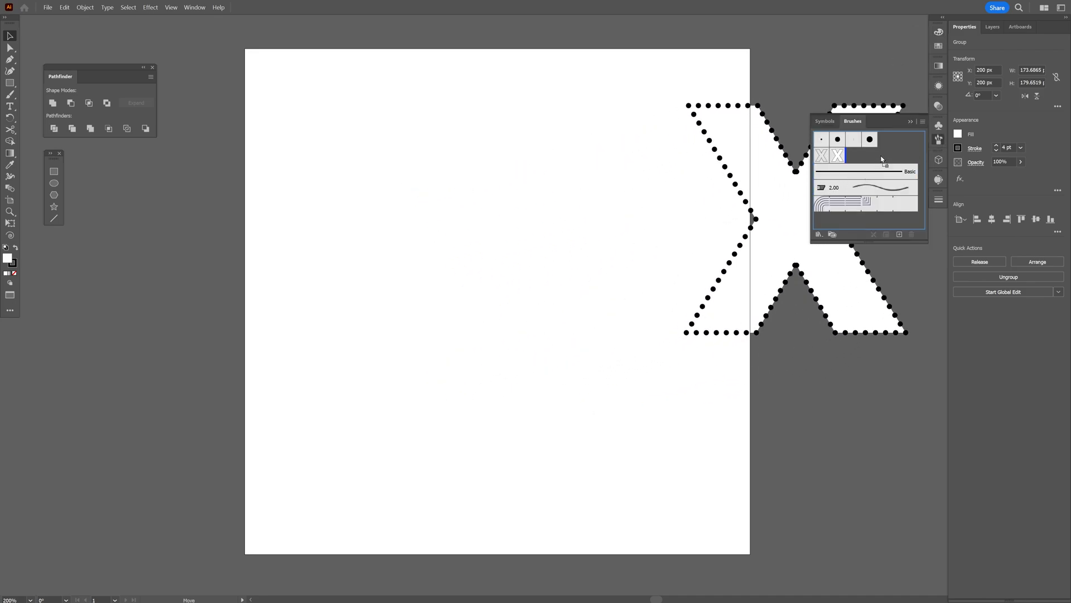
- Create Scatter Brush 3 from the dotted X with low spacing and confirm it
click(900, 234)
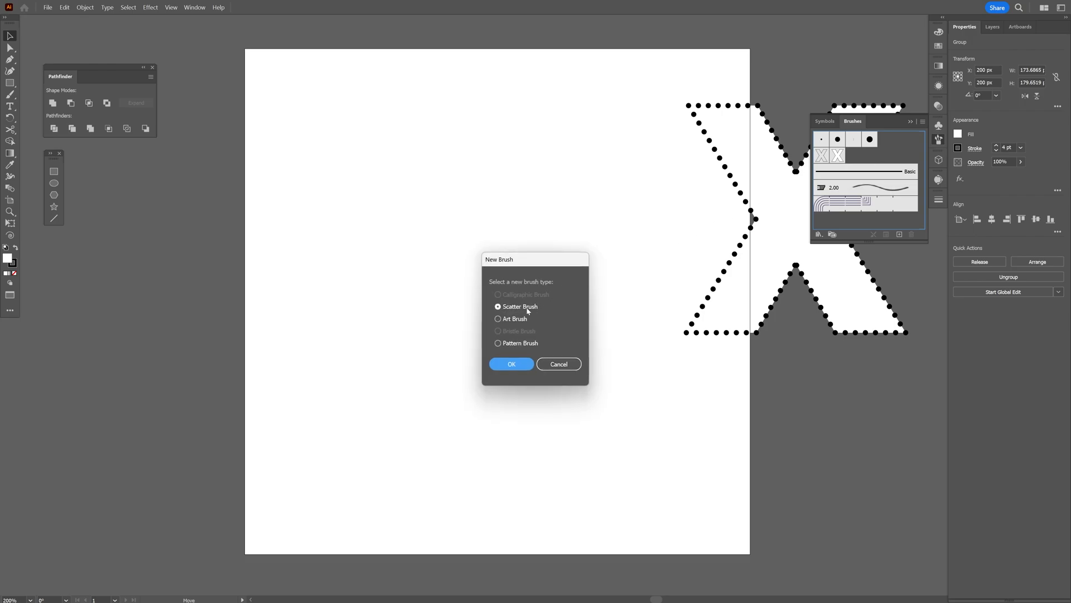
click(511, 364)
text(1)
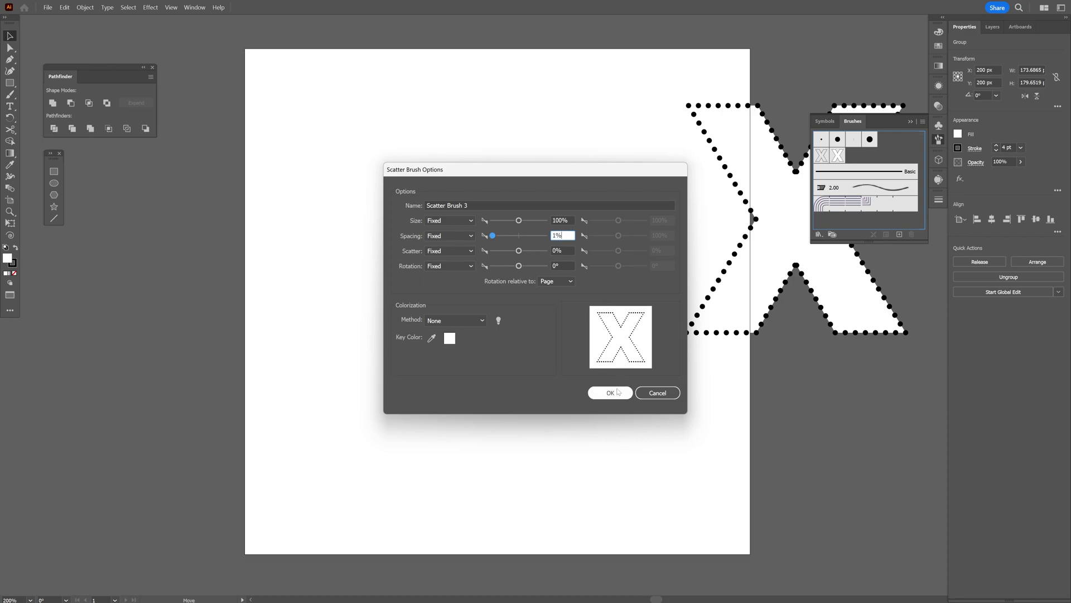
click(610, 392)
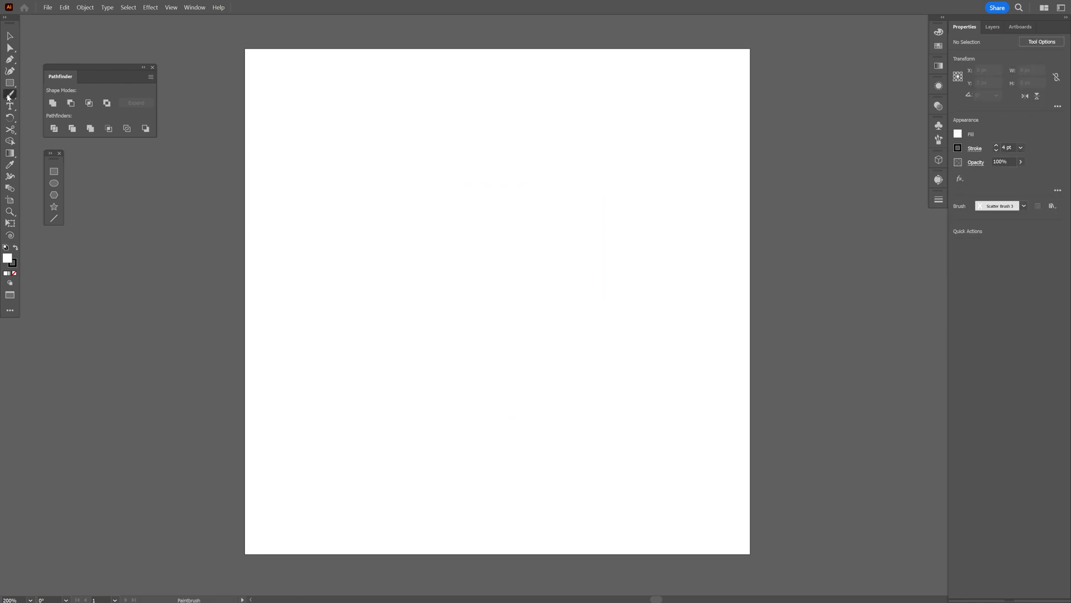